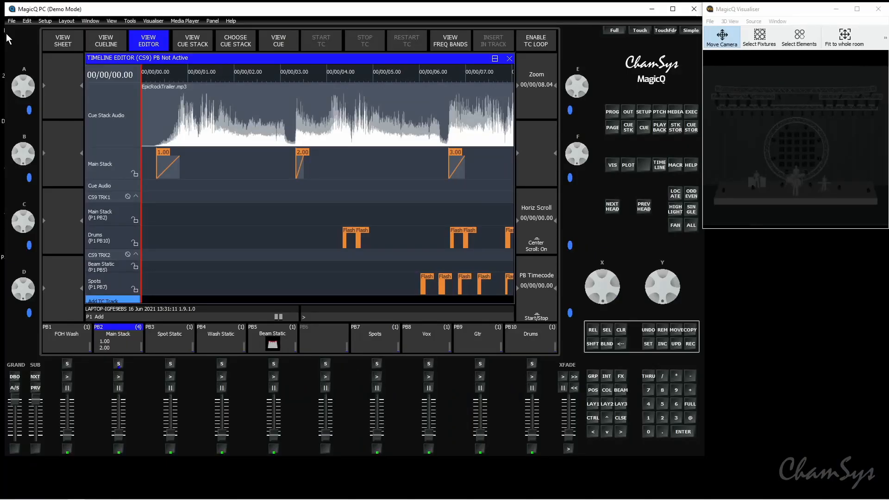
pyautogui.moveTo(170, 118)
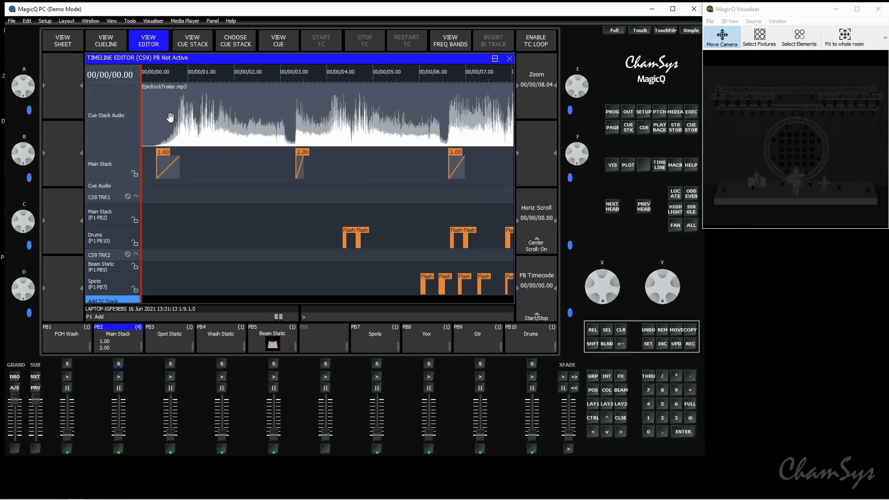
pyautogui.moveTo(139, 176)
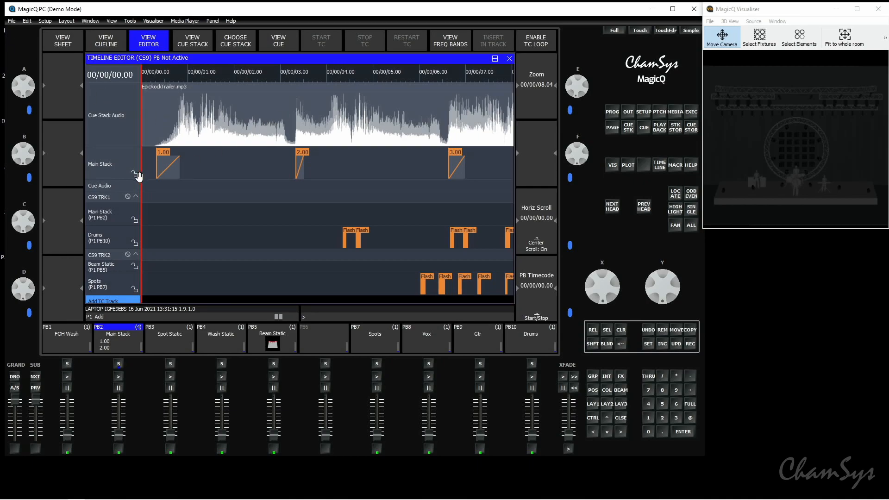
pyautogui.moveTo(495, 294)
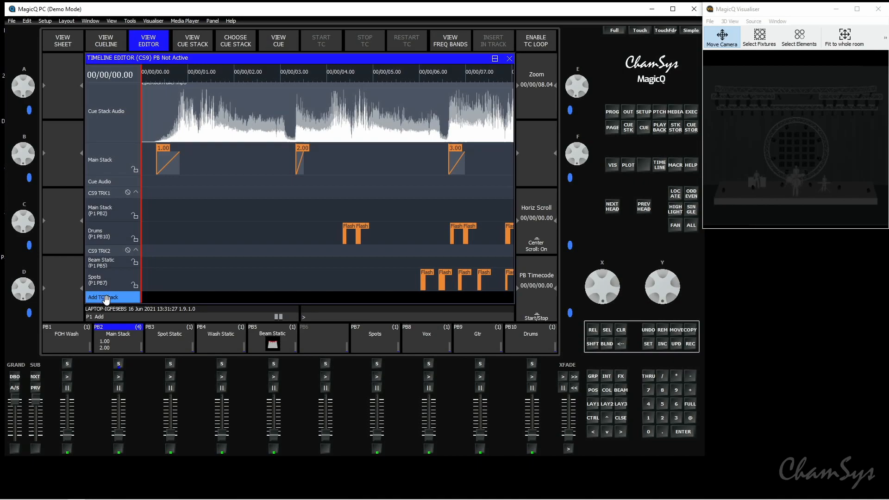
# Step: Add timecode track CS9 TRK3 and record Spot Static and Wash Static events into it
pyautogui.click(105, 297)
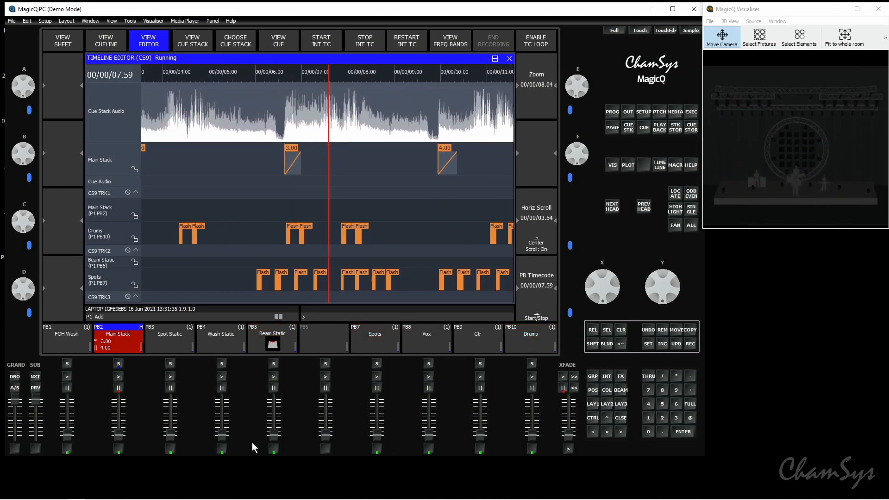
pyautogui.click(170, 333)
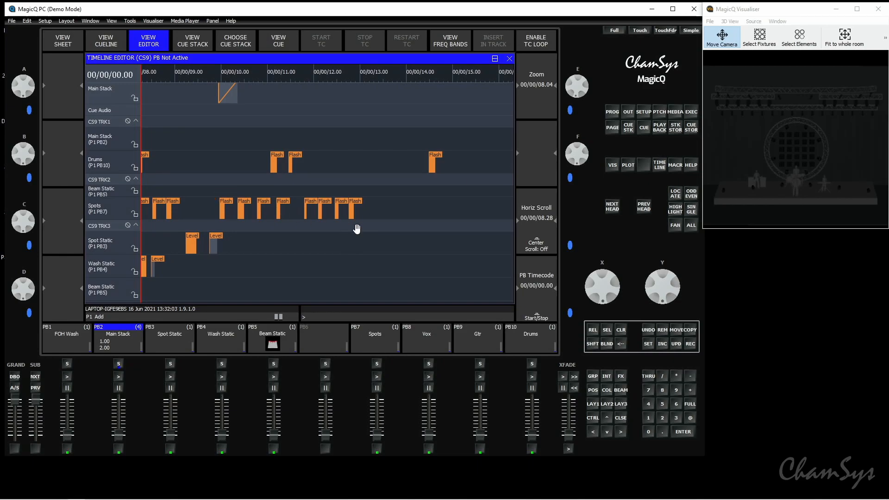
pyautogui.moveTo(211, 184)
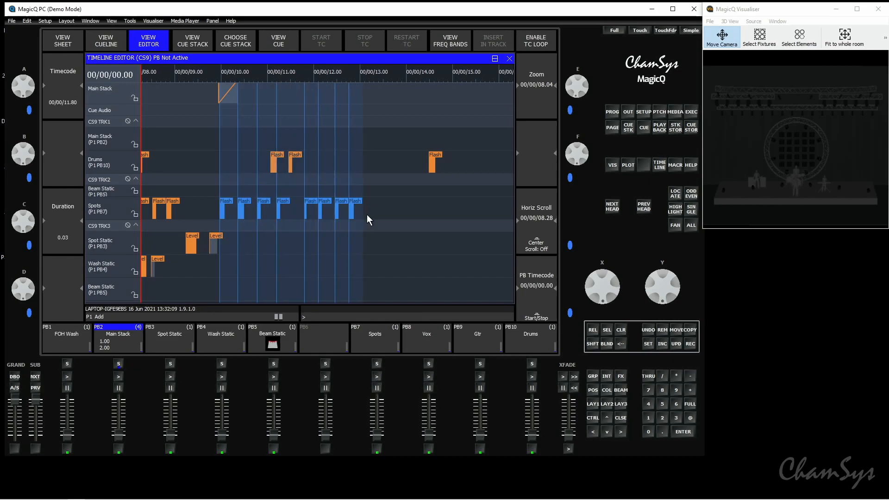
# Step: Copy the selected Spots flash events and select the group to repeat later on the track
pyautogui.click(686, 329)
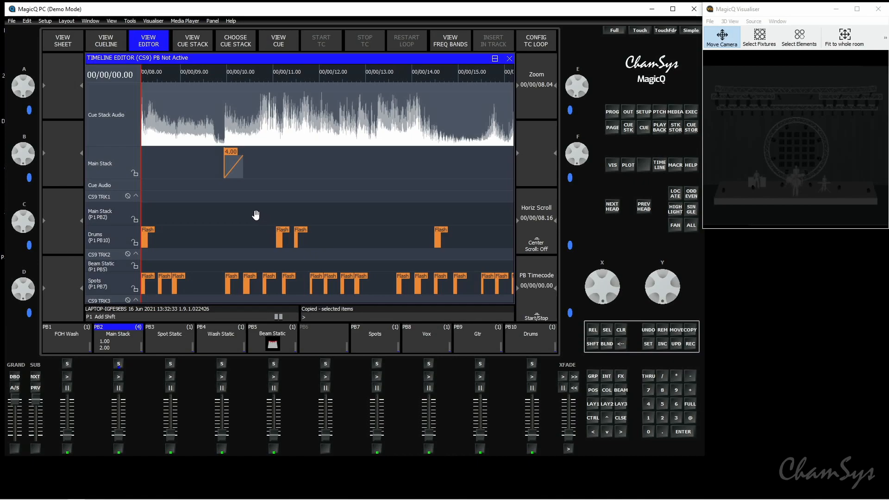
pyautogui.moveTo(257, 215); pyautogui.dragTo(326, 255)
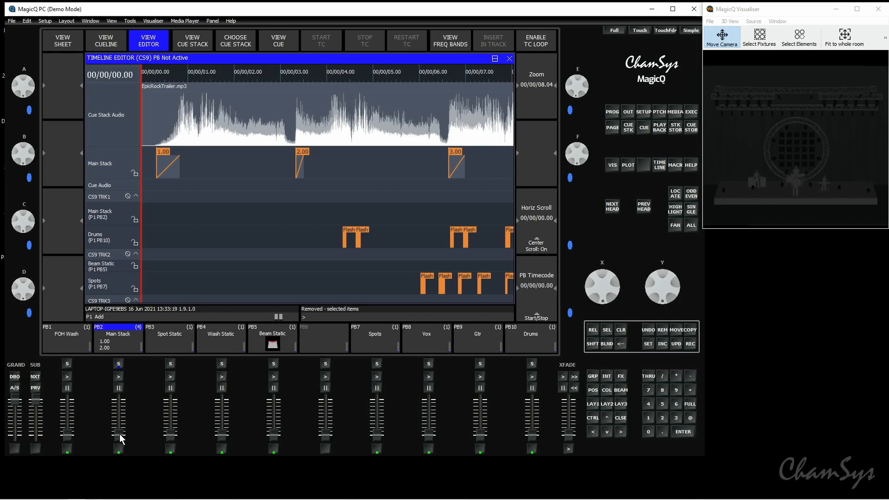
# Step: Start the Main Stack playing against internal timecode from the beginning
pyautogui.click(119, 388)
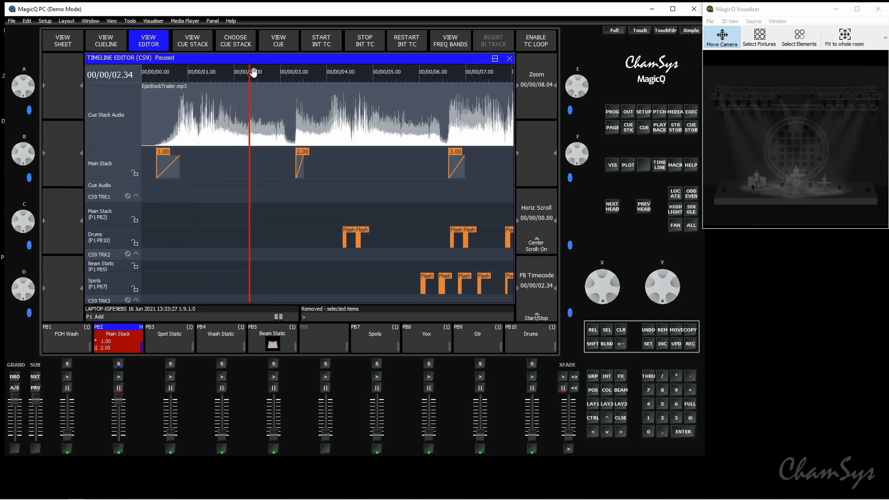
pyautogui.moveTo(544, 307)
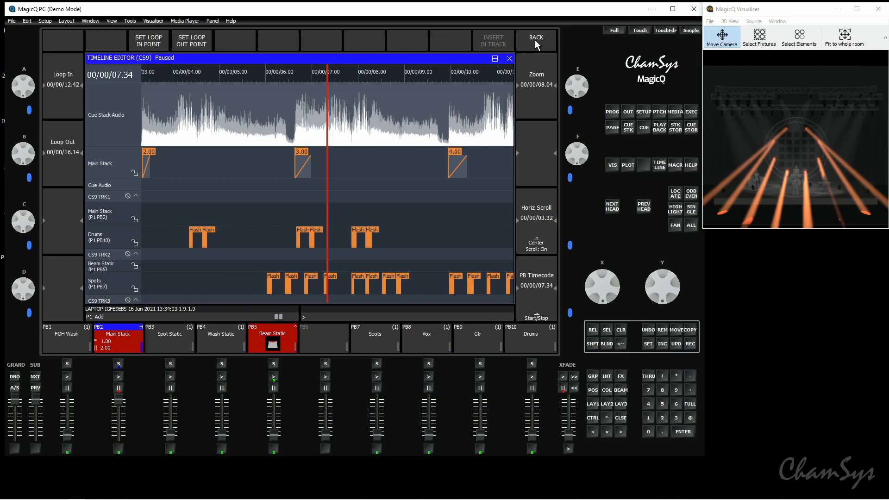
pyautogui.moveTo(133, 51)
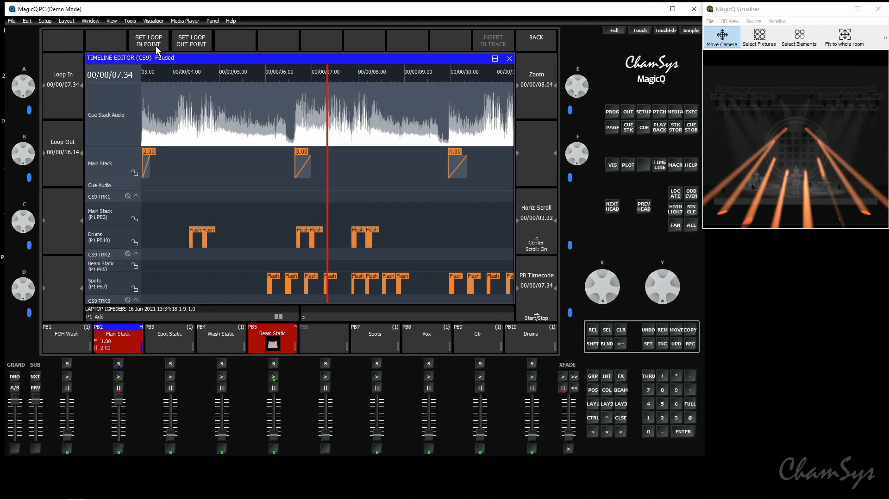
pyautogui.moveTo(127, 387)
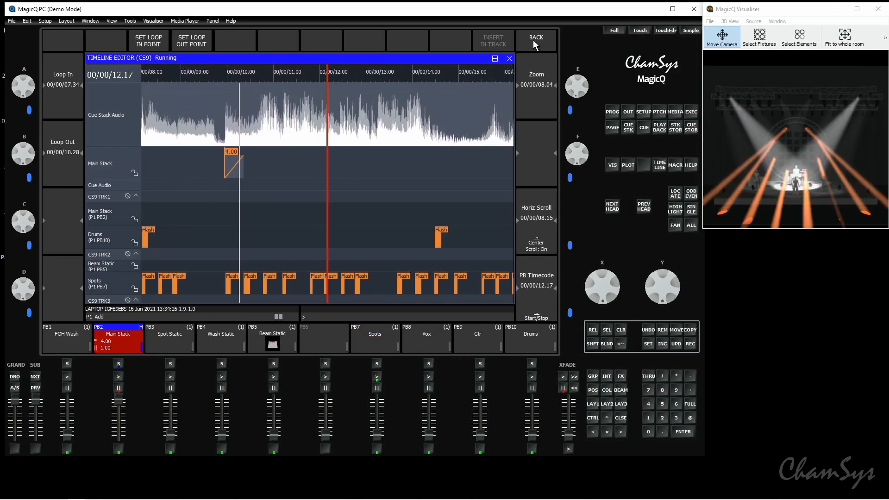
# Step: Leave the TC loop settings (7.34–10.28 s) and return to the timeline editor
pyautogui.click(534, 41)
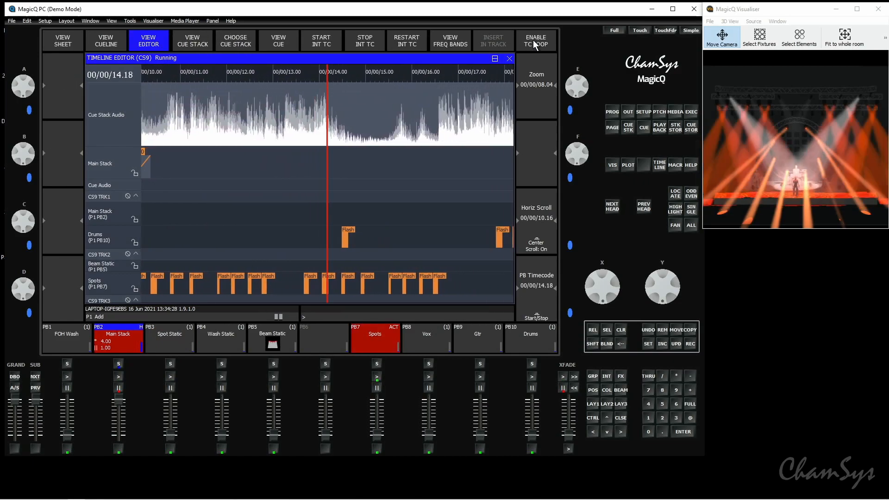